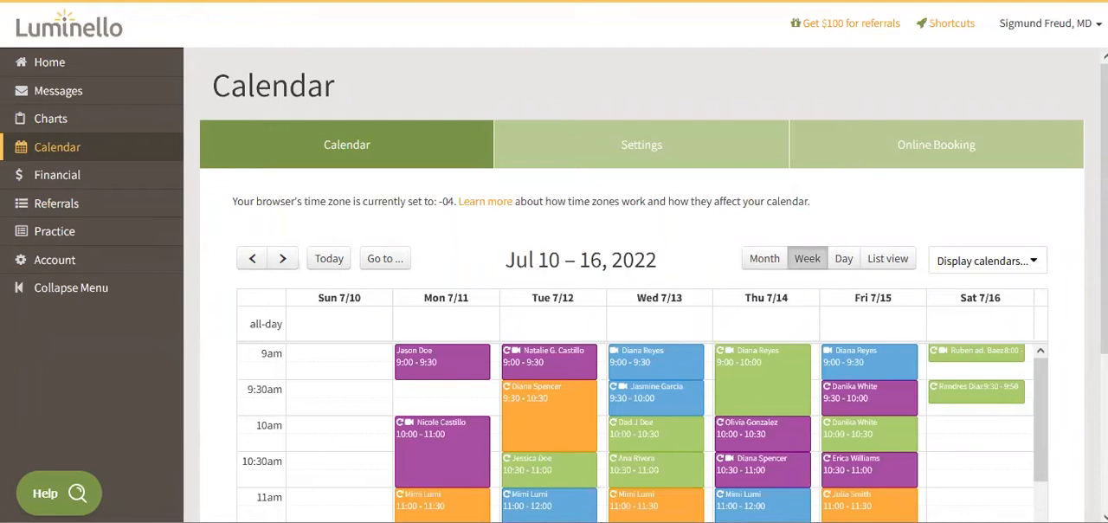
mouse_move(891, 402)
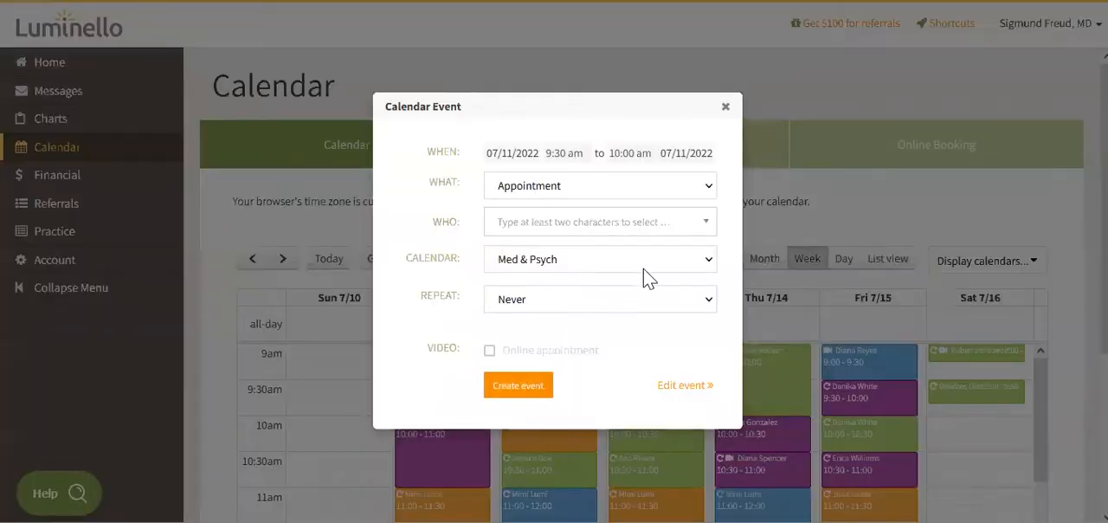
- Keep the new Mon 7/11 9:30–10:00 event's type as Appointment
left_click(599, 186)
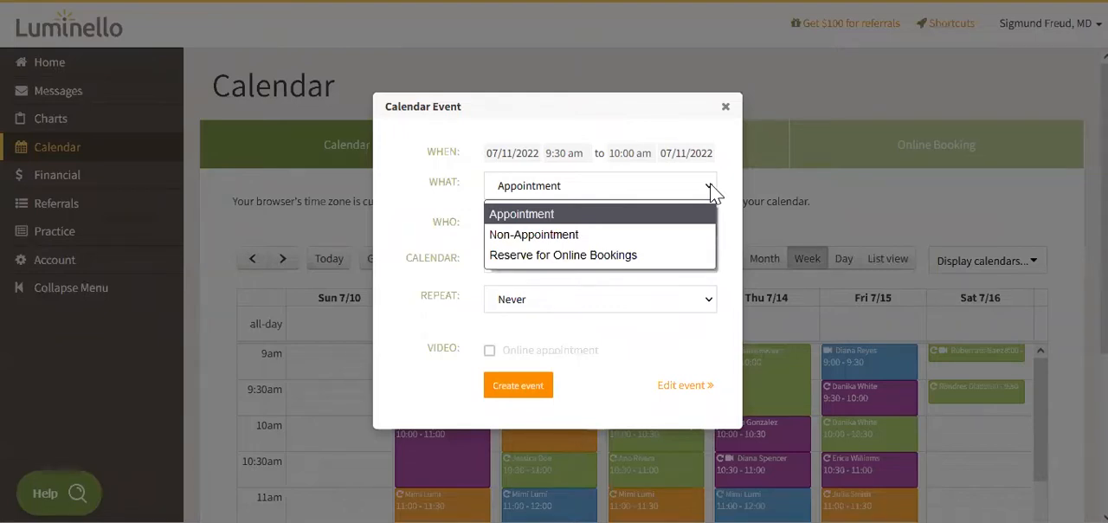
mouse_move(738, 185)
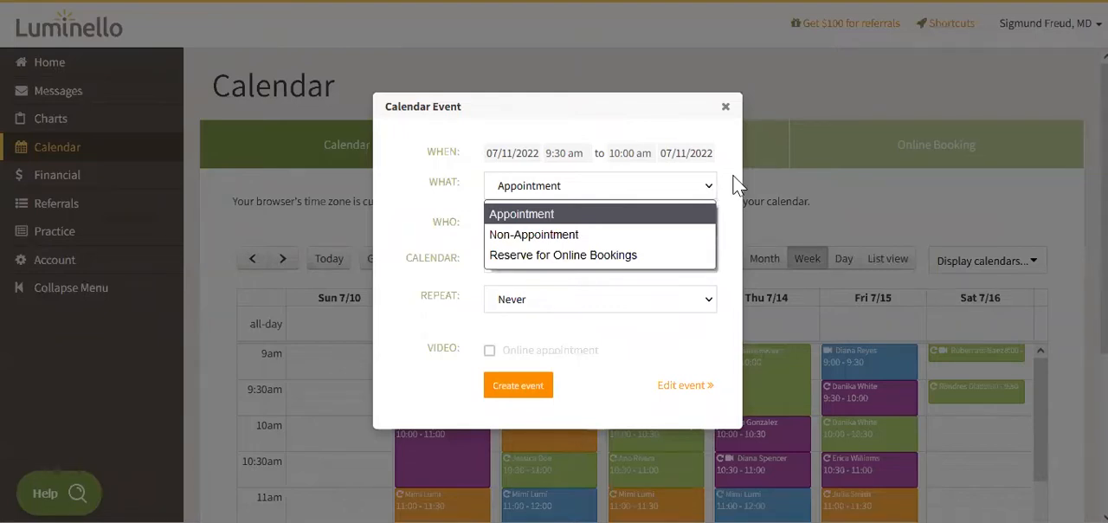
left_click(521, 214)
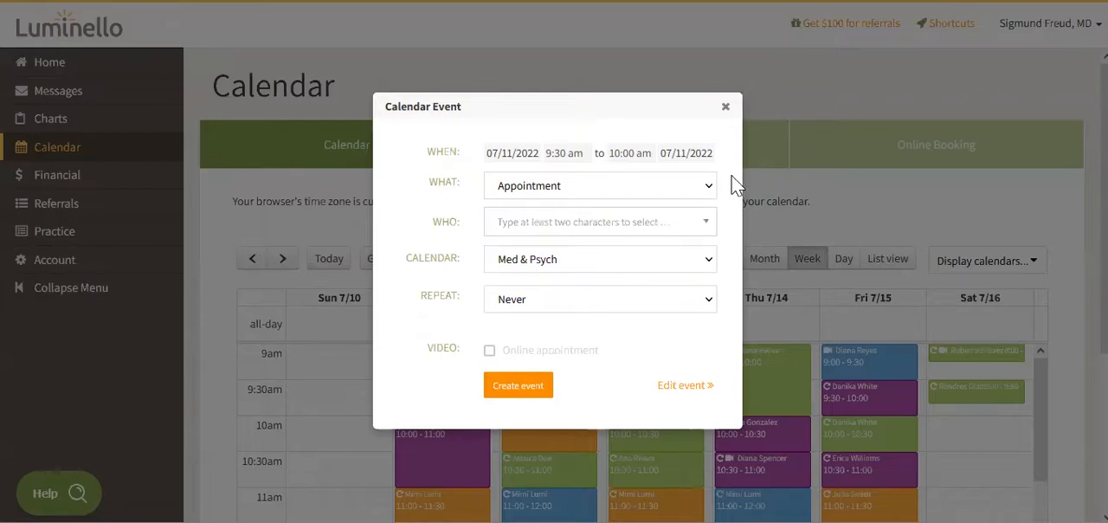
mouse_move(734, 199)
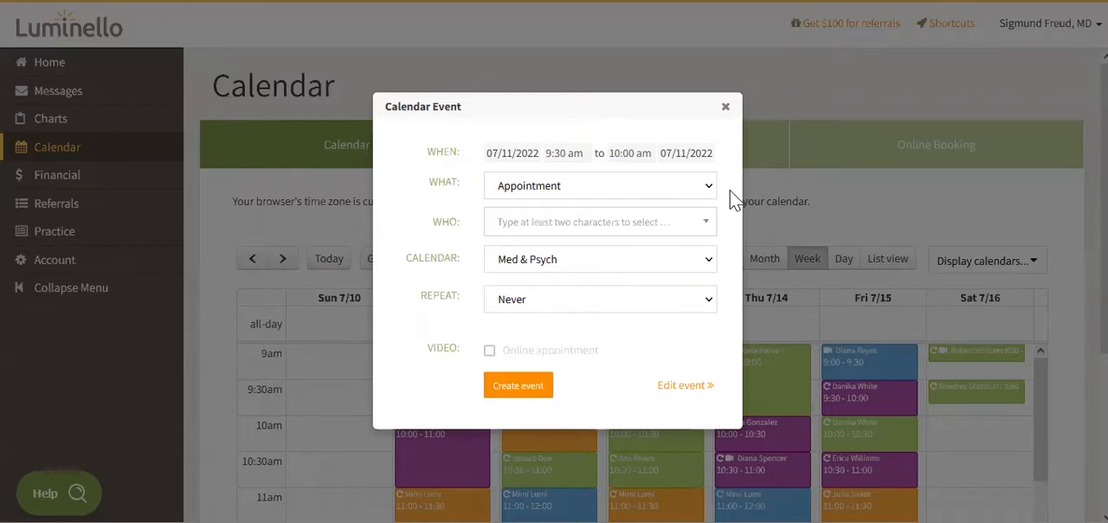
- Assign Clark Kent as the patient for the appointment
left_click(599, 221)
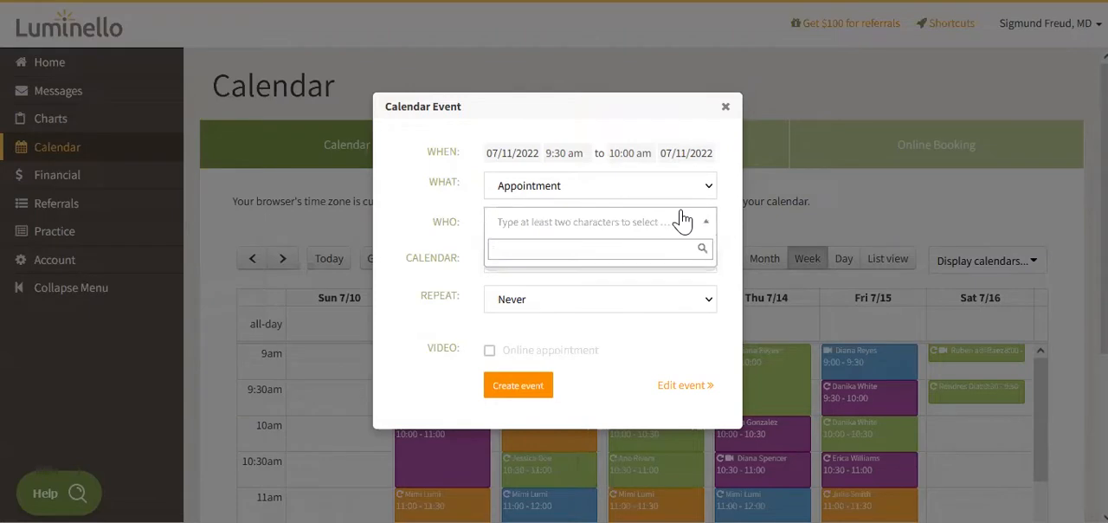
type("kent")
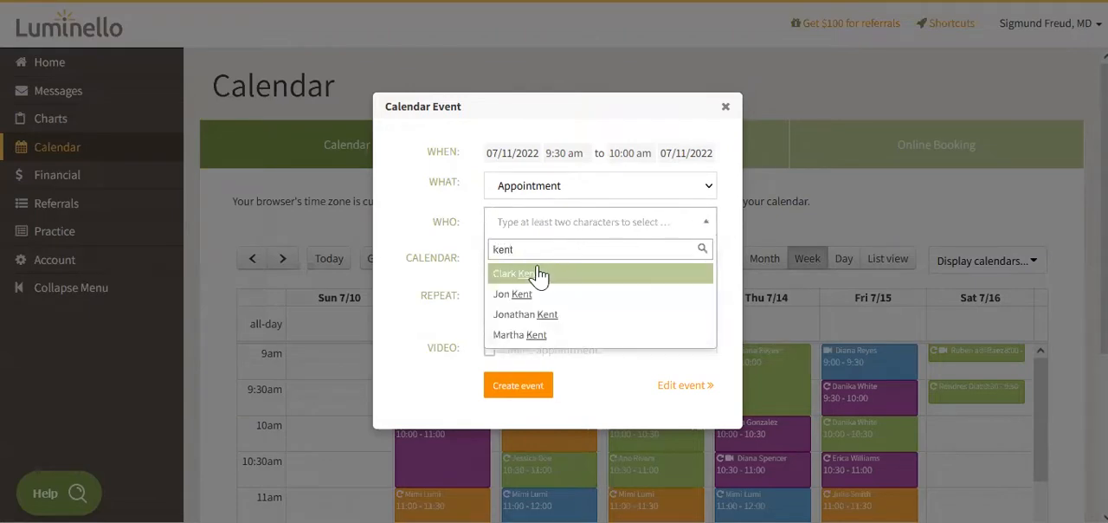
left_click(513, 273)
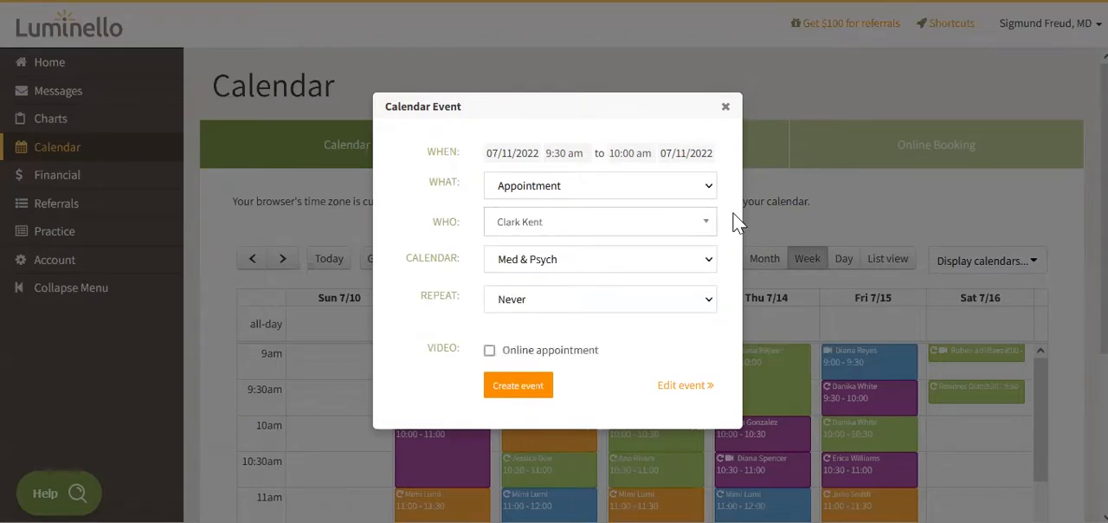
- Keep the appointment on the Med & Psych calendar with repeat set to Never
left_click(599, 260)
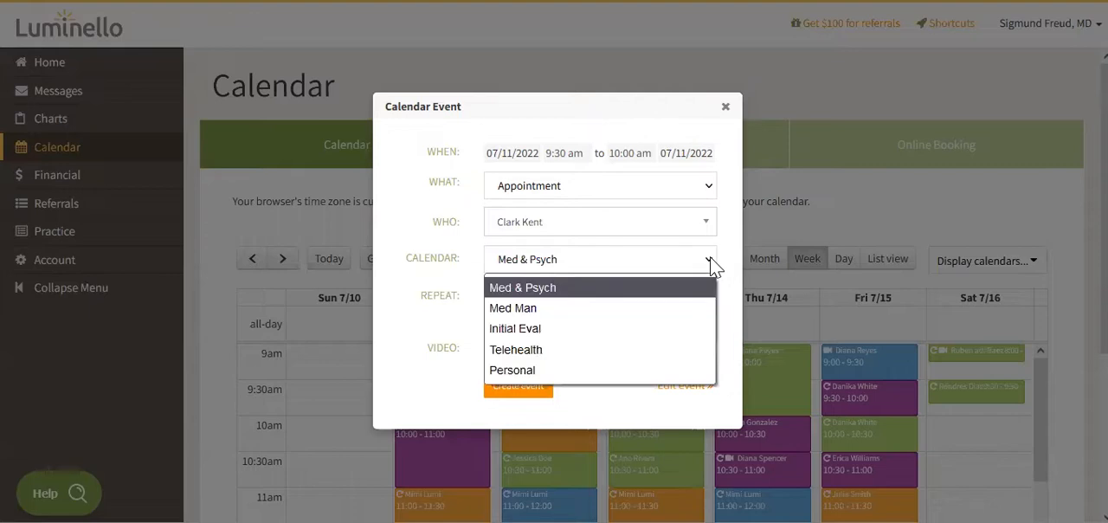
left_click(523, 287)
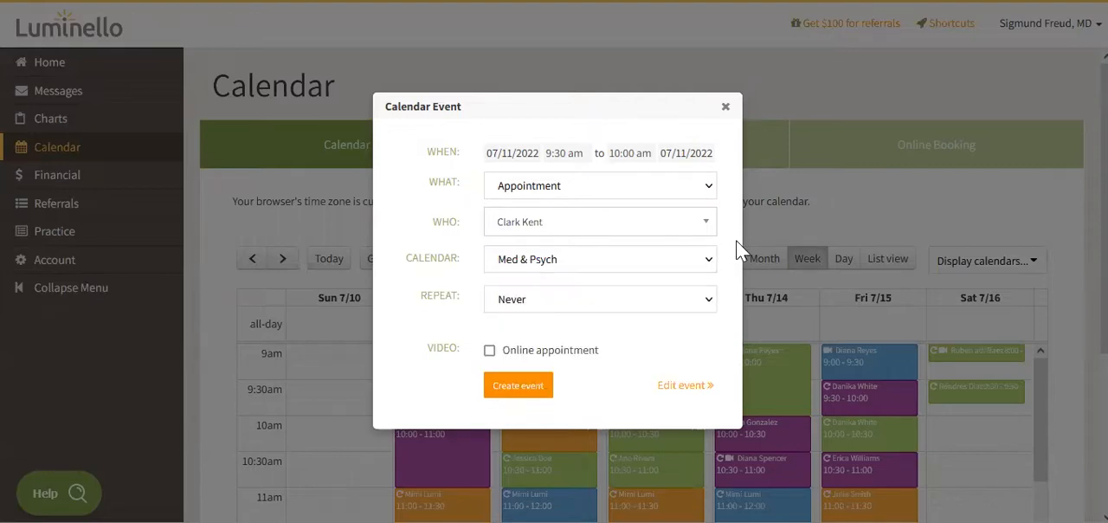
mouse_move(727, 270)
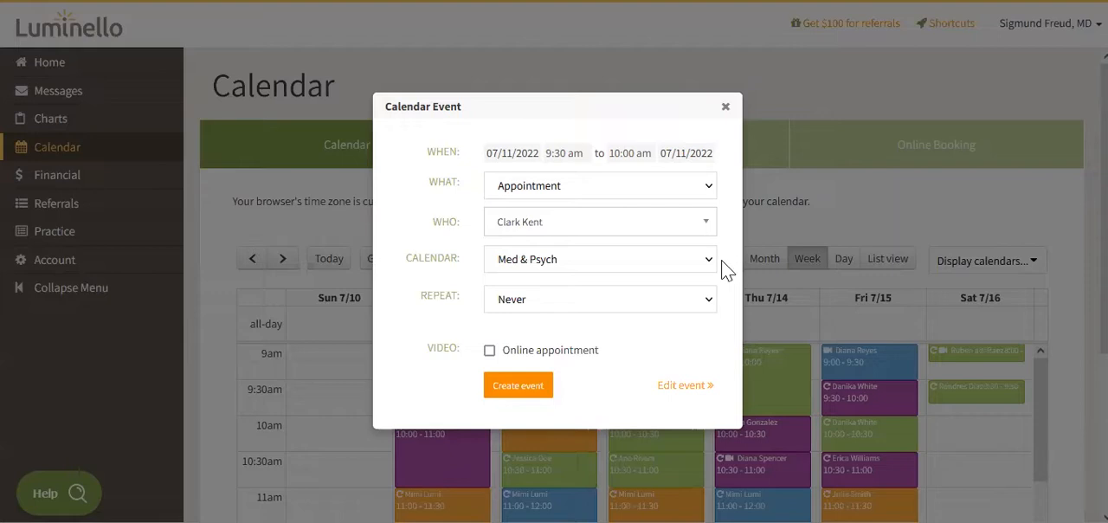
left_click(600, 298)
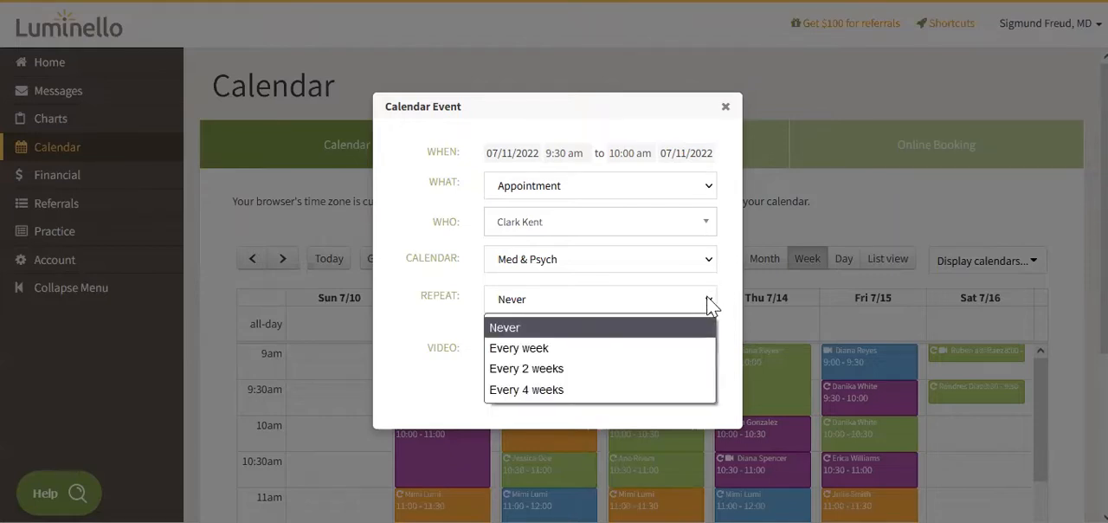
left_click(506, 327)
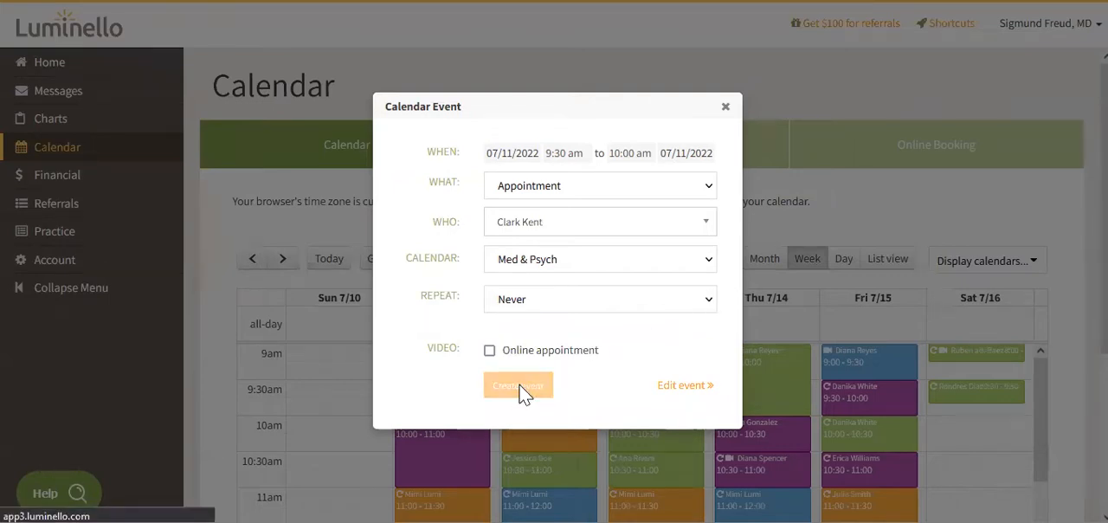
left_click(517, 384)
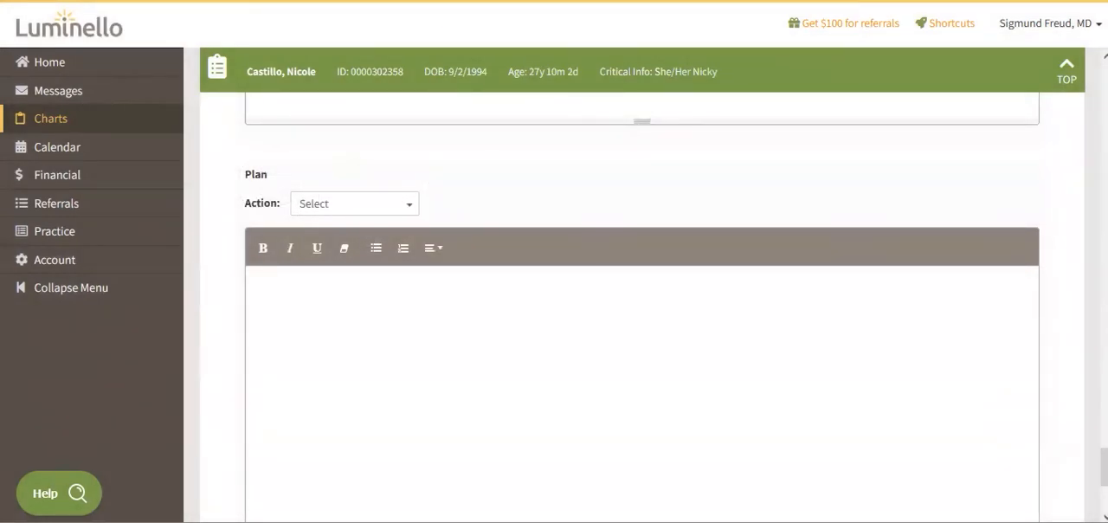
- Show the chart's All Entries overview
left_click(353, 203)
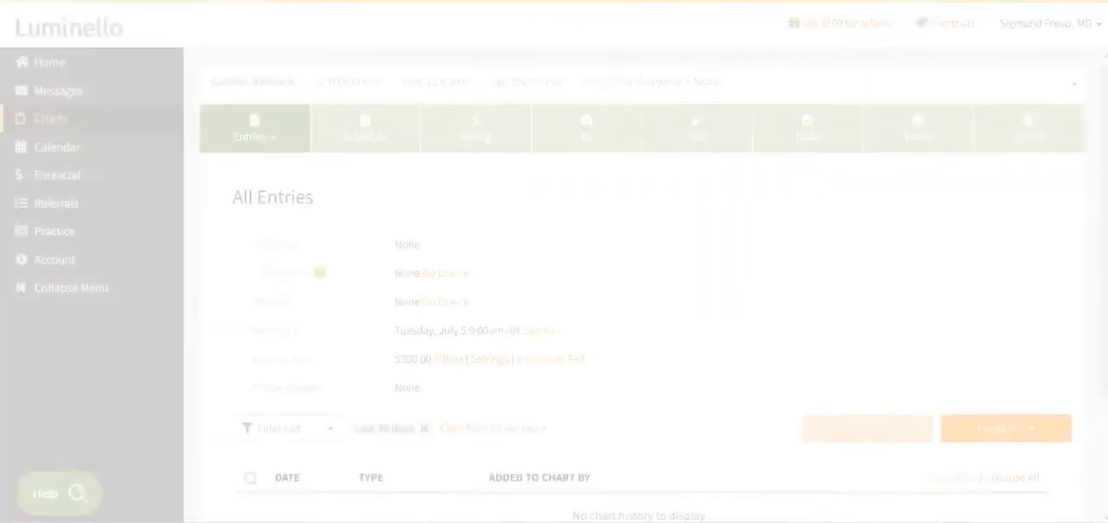
- Use Shortcuts to find Clark Kent and start booking an appointment for him
left_click(943, 24)
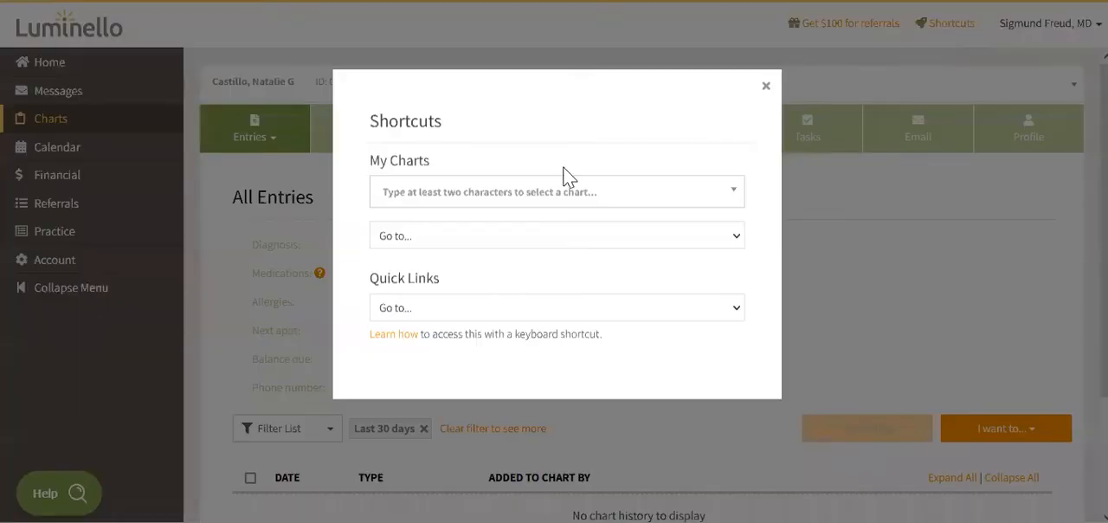
type("ken")
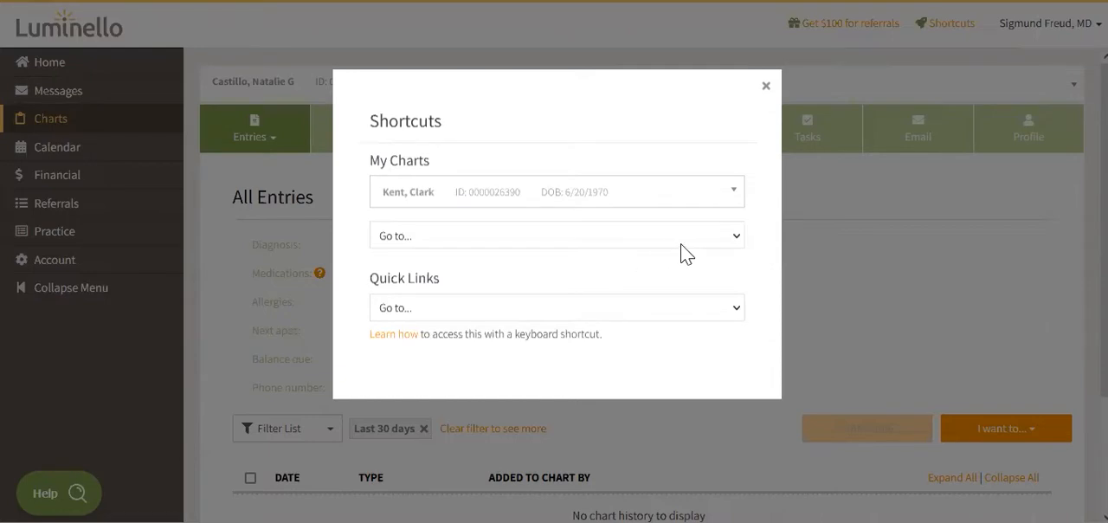
left_click(558, 235)
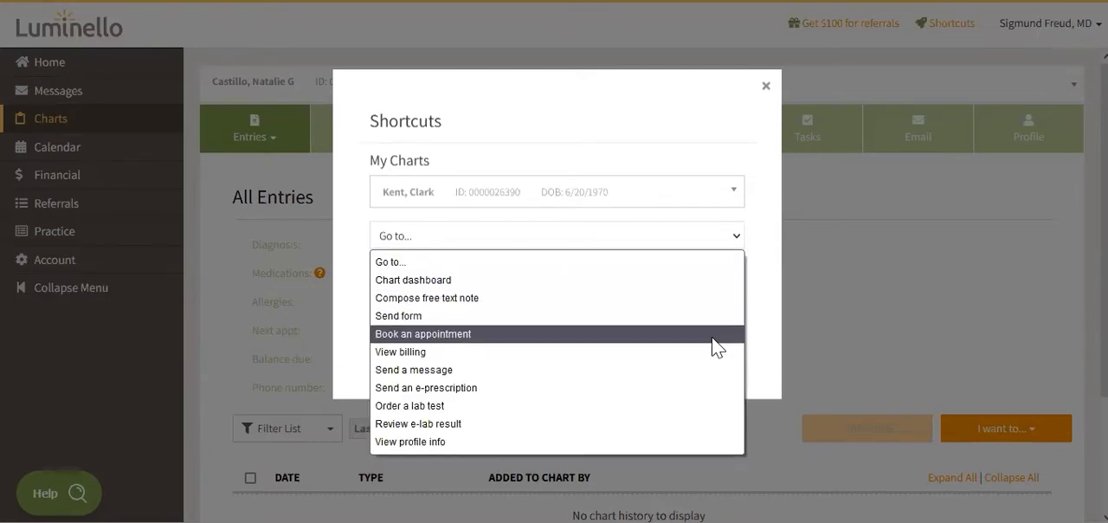
left_click(423, 332)
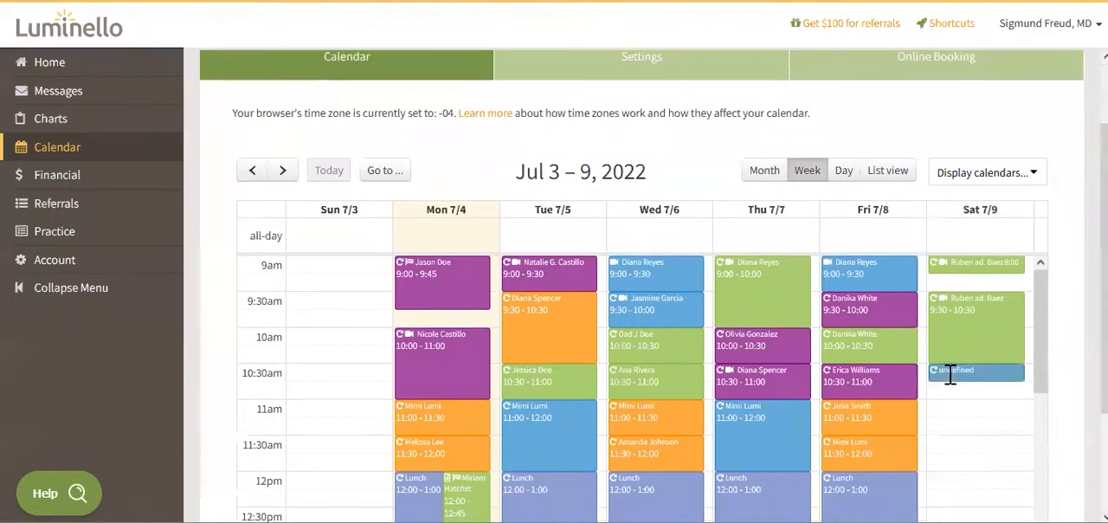
- Advance to the July 10–16 week and review Clark Kent's Mon 7/11 9:30 appointment details
left_click(283, 170)
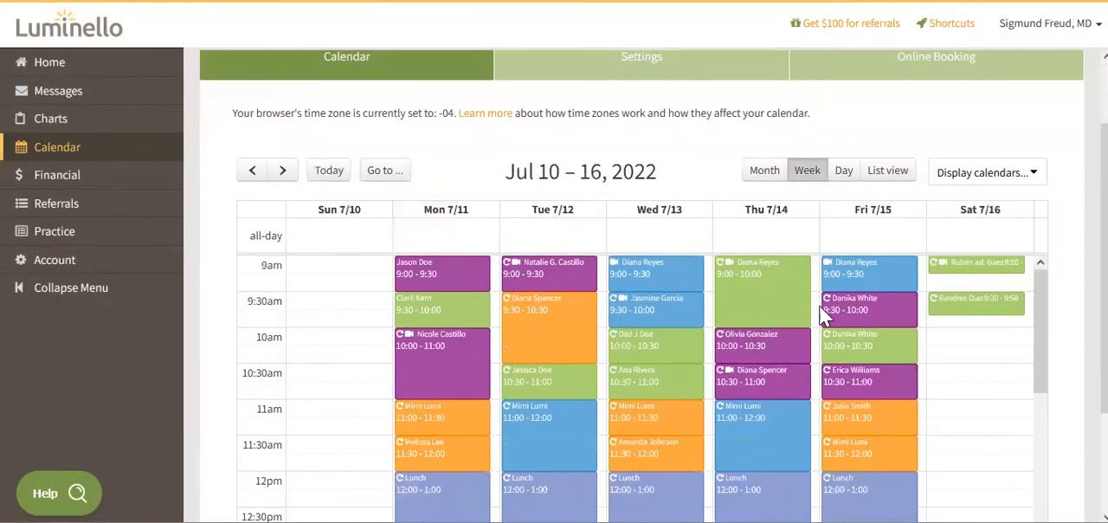
left_click(423, 303)
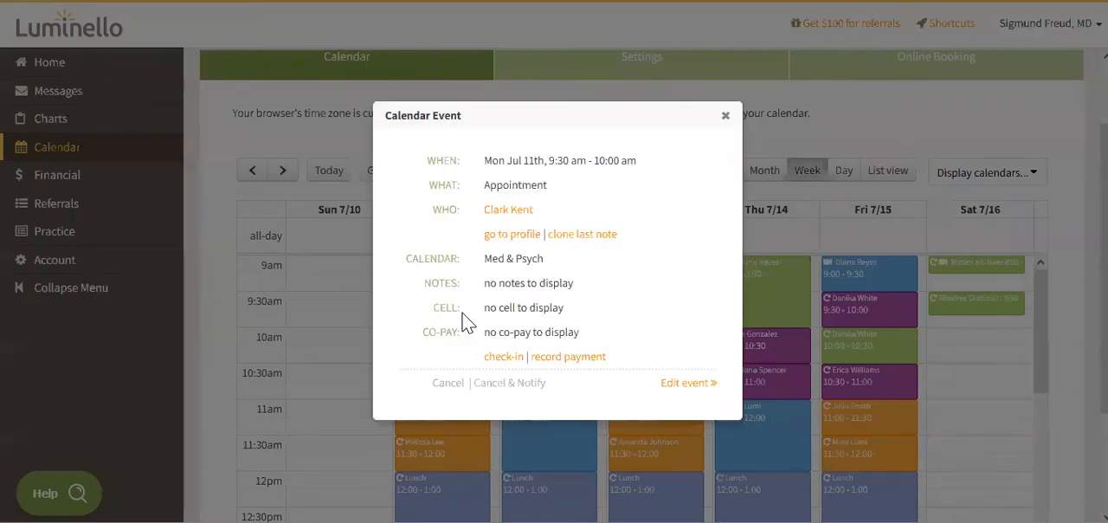
mouse_move(447, 382)
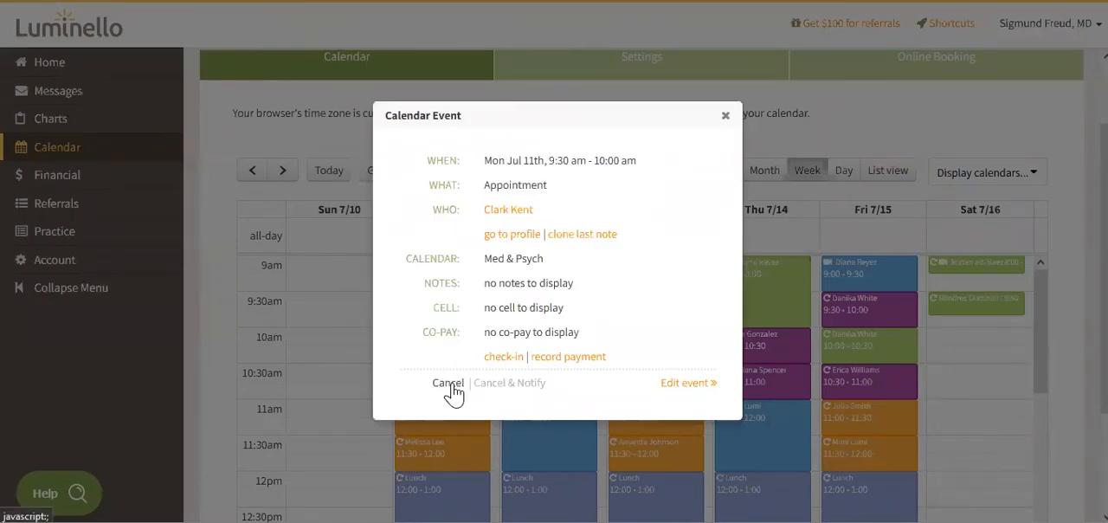
mouse_move(521, 407)
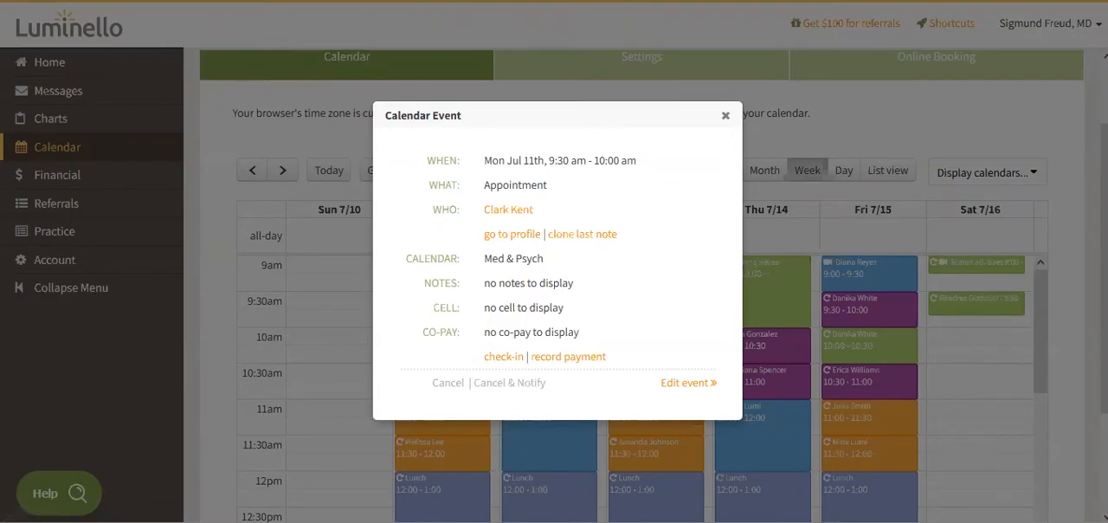
left_click(725, 115)
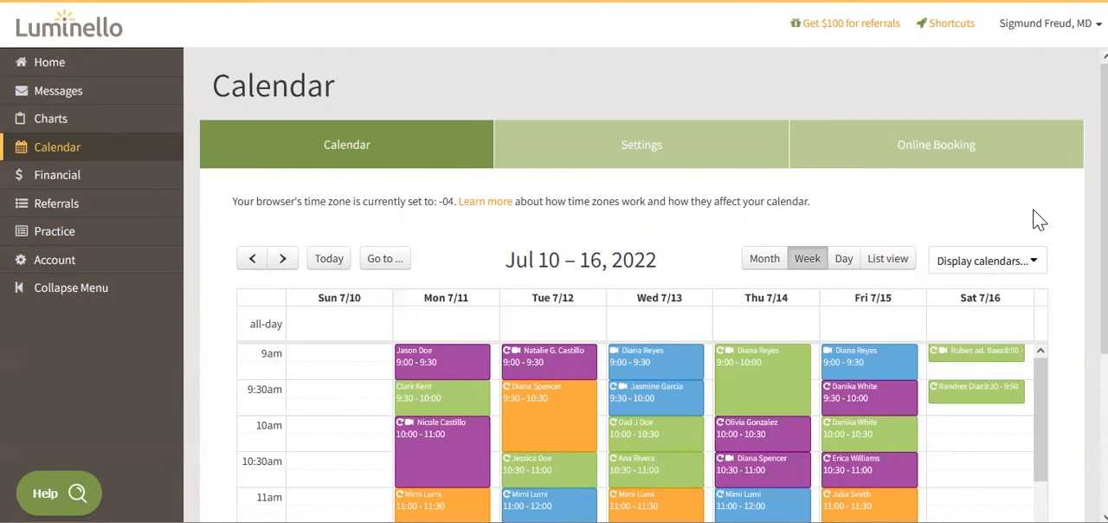
scroll("down", 3)
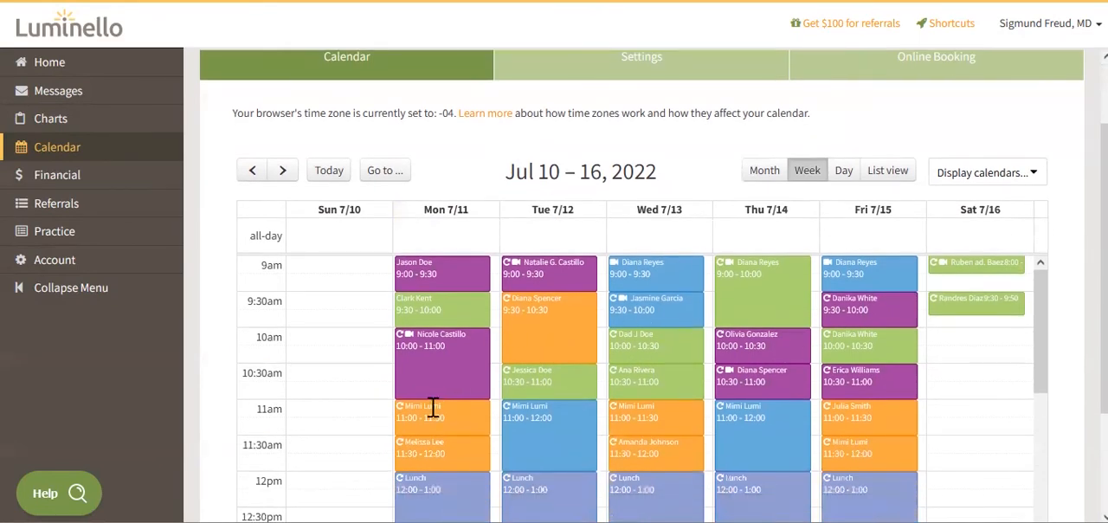
left_click(442, 416)
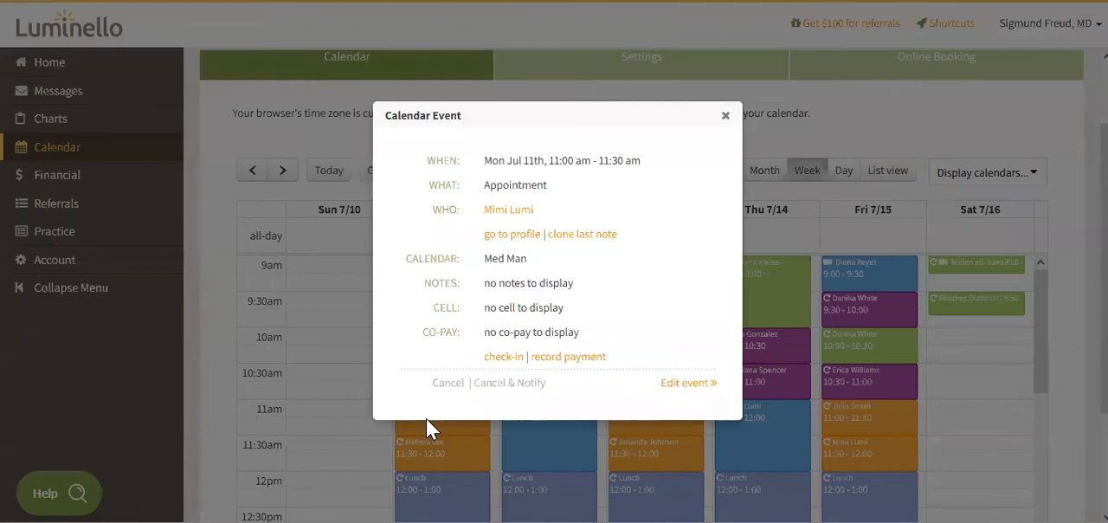